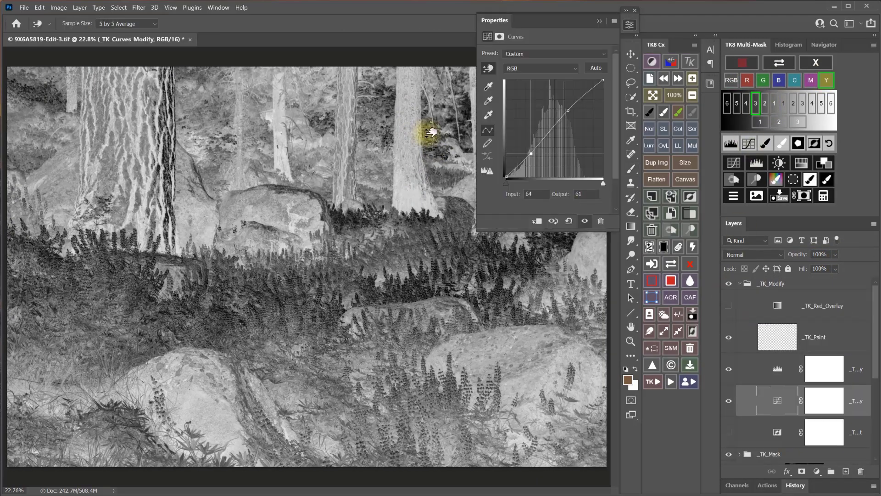
- Browse Manage plugins and confirm OK to install the TK8 Multi-Mask plugin
{"action": "left_click", "coordinate": [728, 298]}
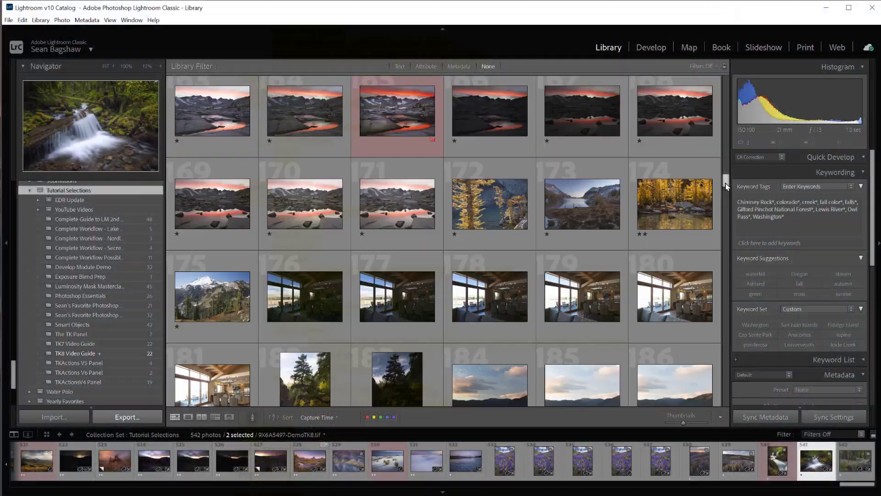
{"action": "scroll", "scroll_direction": "down", "scroll_amount": 3}
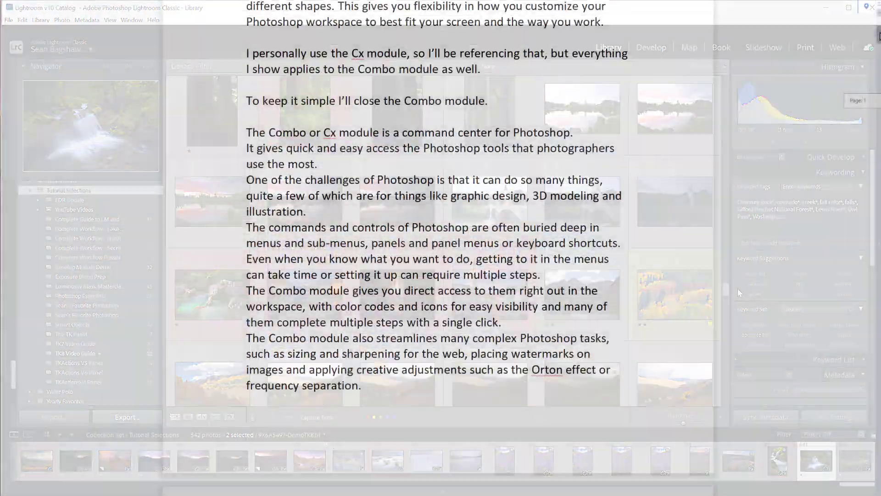
{"action": "scroll", "scroll_direction": "down", "scroll_amount": 3}
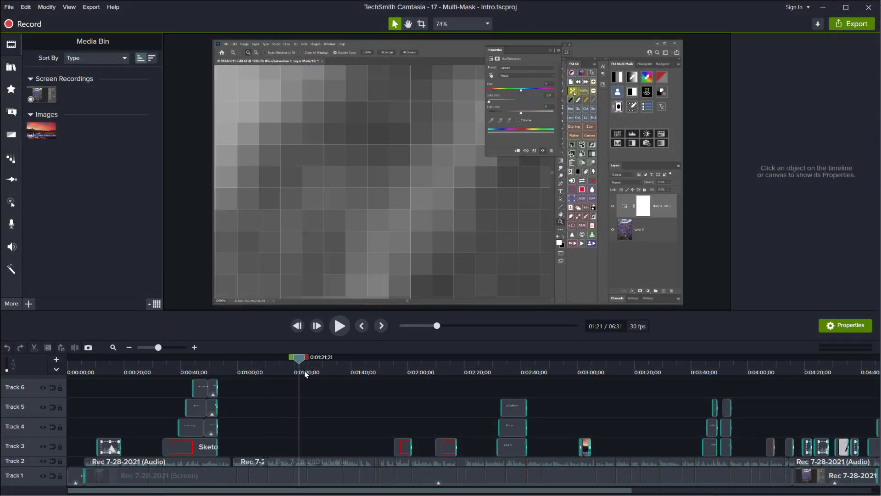
{"action": "left_click_drag", "start_coordinate": [298, 357], "coordinate": [461, 358]}
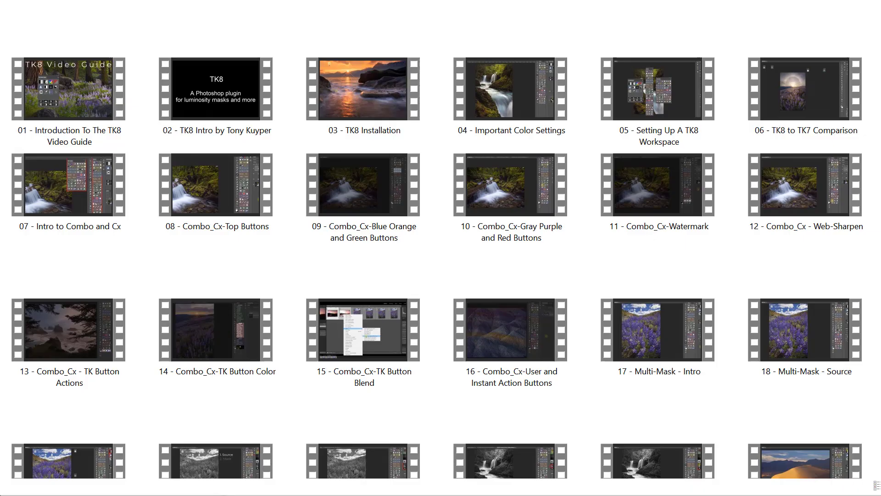
{"action": "scroll", "scroll_direction": "down", "scroll_amount": 3}
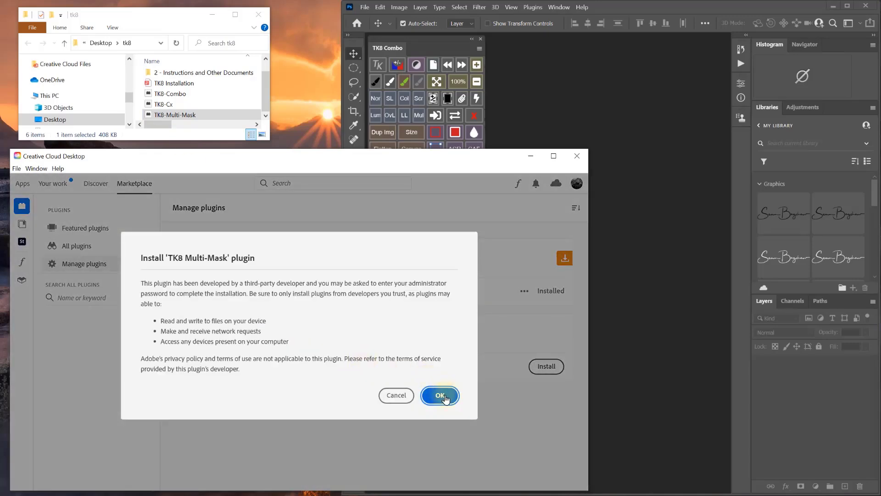
{"action": "left_click", "coordinate": [440, 395]}
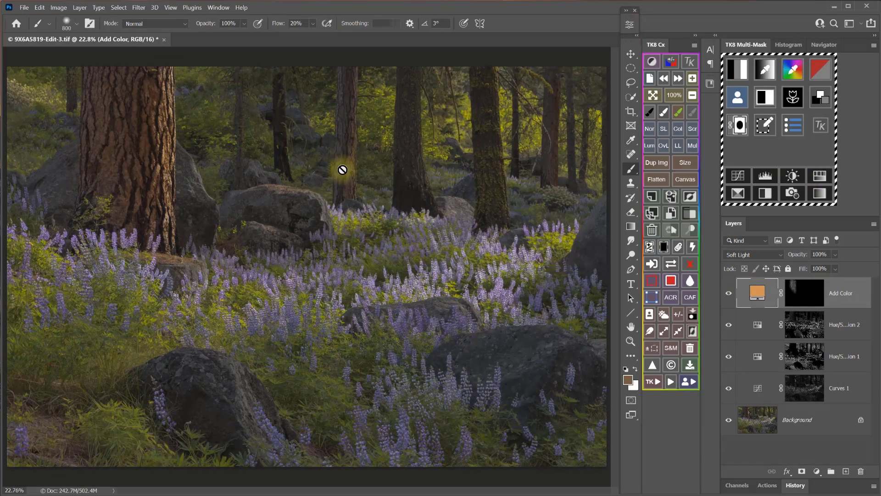
{"action": "left_click_drag", "start_coordinate": [838, 269], "coordinate": [830, 269]}
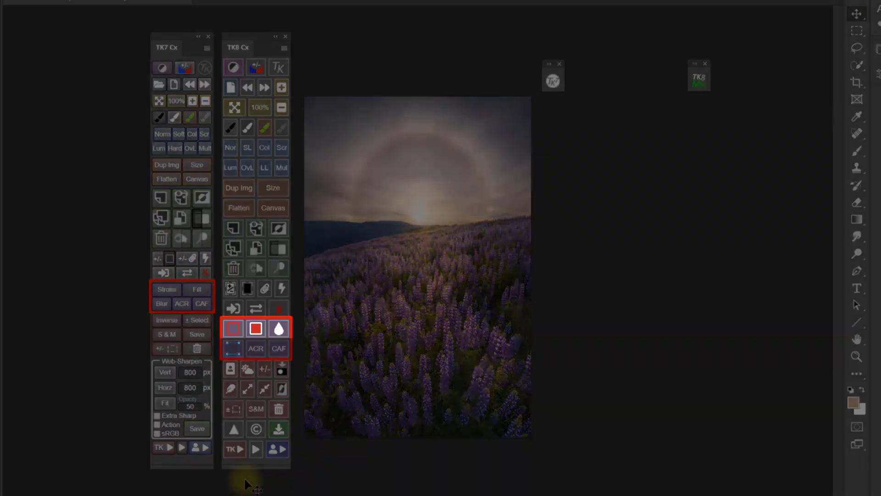
{"action": "left_click", "coordinate": [232, 348]}
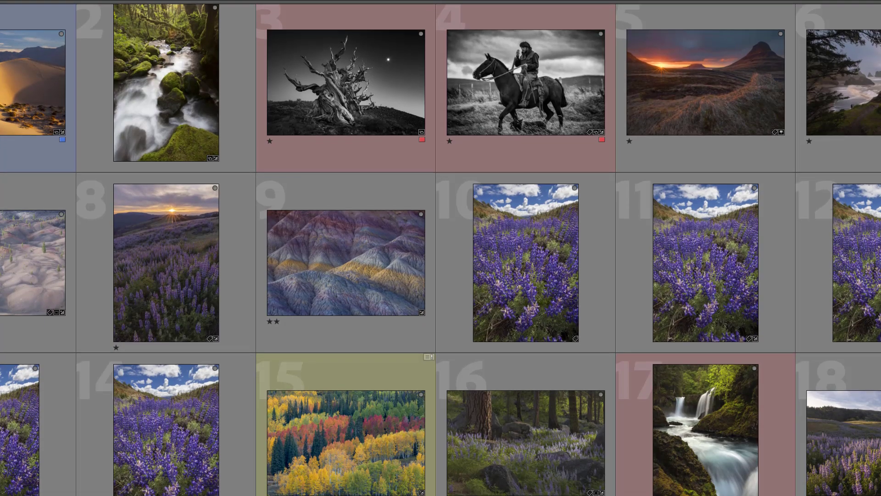
{"action": "scroll", "scroll_direction": "down", "scroll_amount": 3}
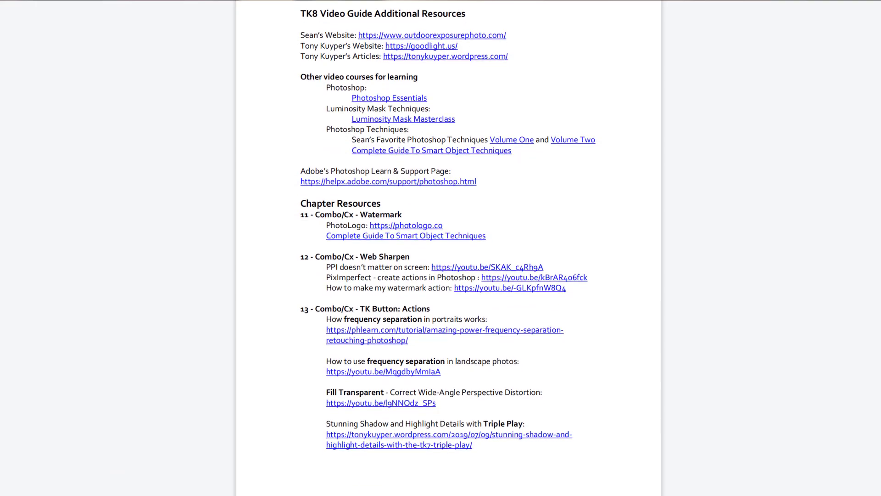
{"action": "scroll", "scroll_direction": "down", "scroll_amount": 3}
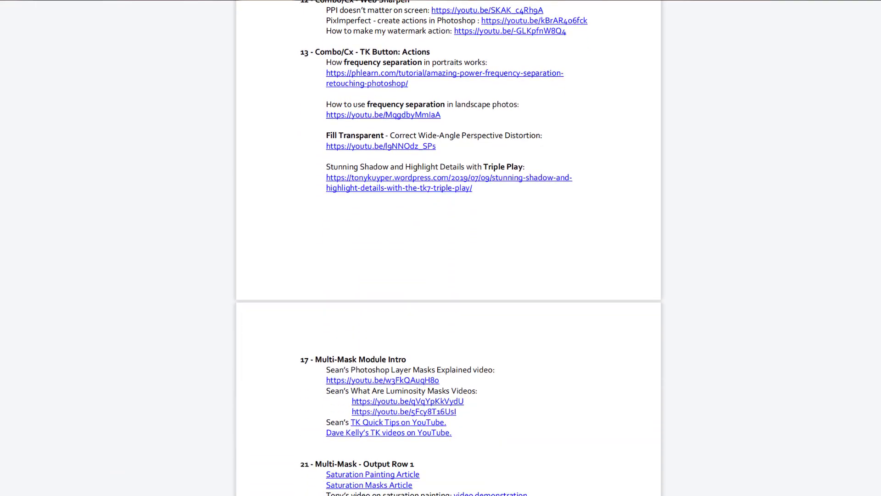